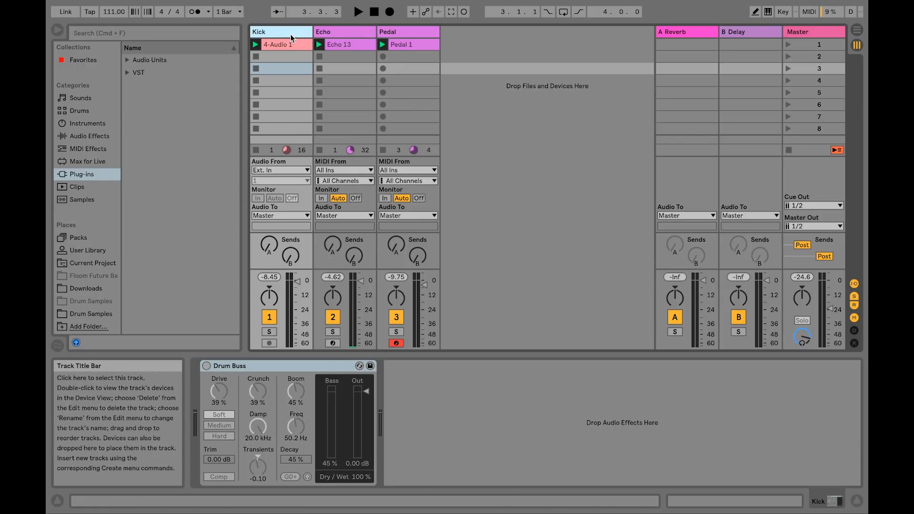
Step: Show the Echo track's device chain and the delay's Character settings
{"action": "left_click", "coordinate": [344, 31]}
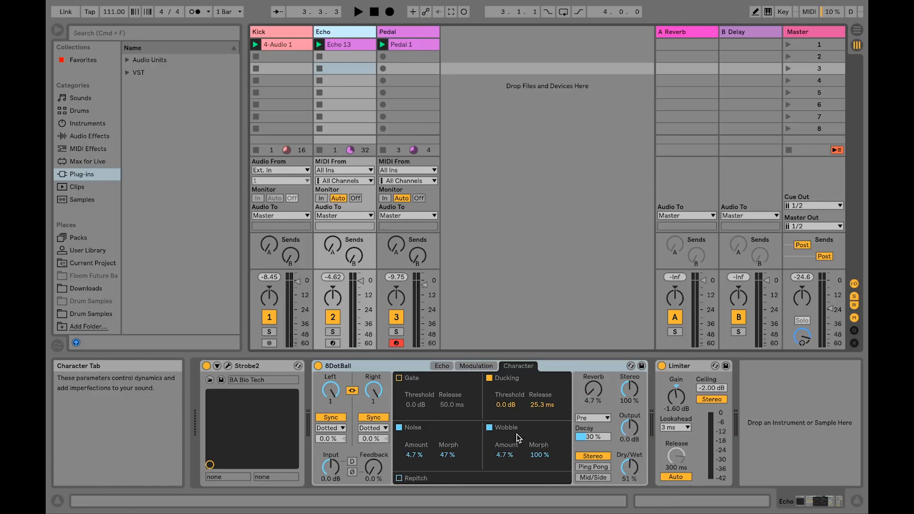
{"action": "left_click", "coordinate": [409, 32]}
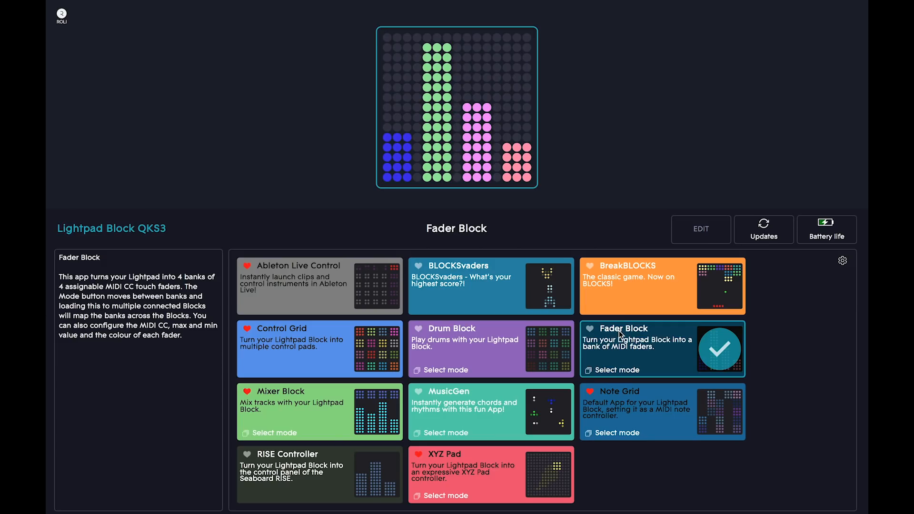
Step: Load the Fader Block app onto the Lightpad Block
{"action": "left_click", "coordinate": [699, 228]}
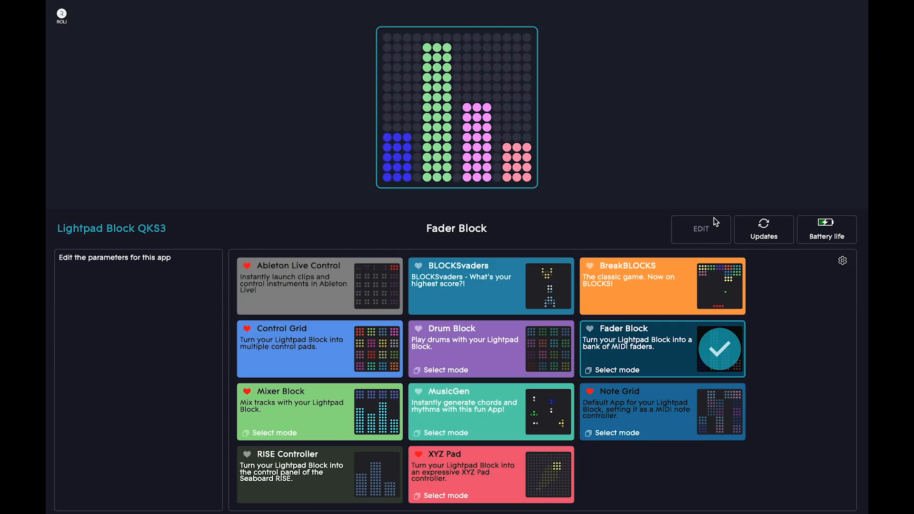
Step: Show the Fader Block edit grid with each fader's CC (102–107), colour, min and max
{"action": "left_click", "coordinate": [699, 228]}
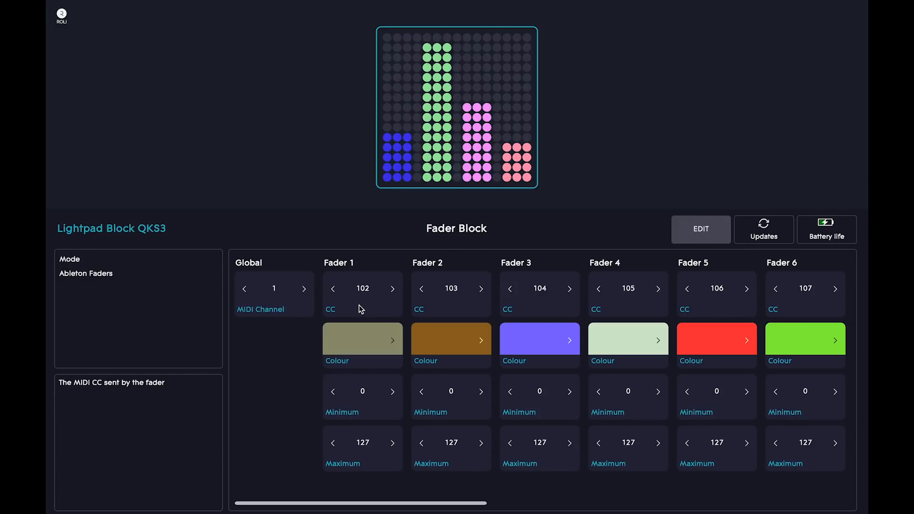
{"action": "mouse_move", "coordinate": [367, 349]}
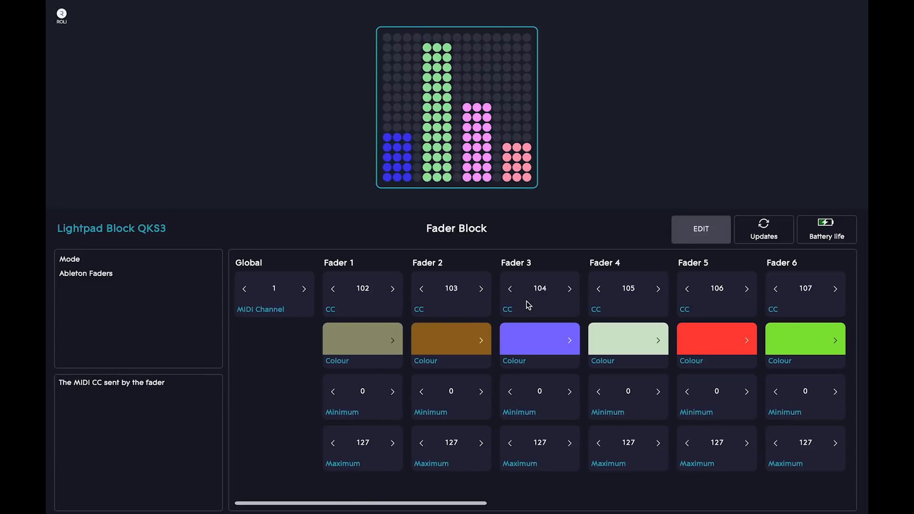
{"action": "mouse_move", "coordinate": [635, 300]}
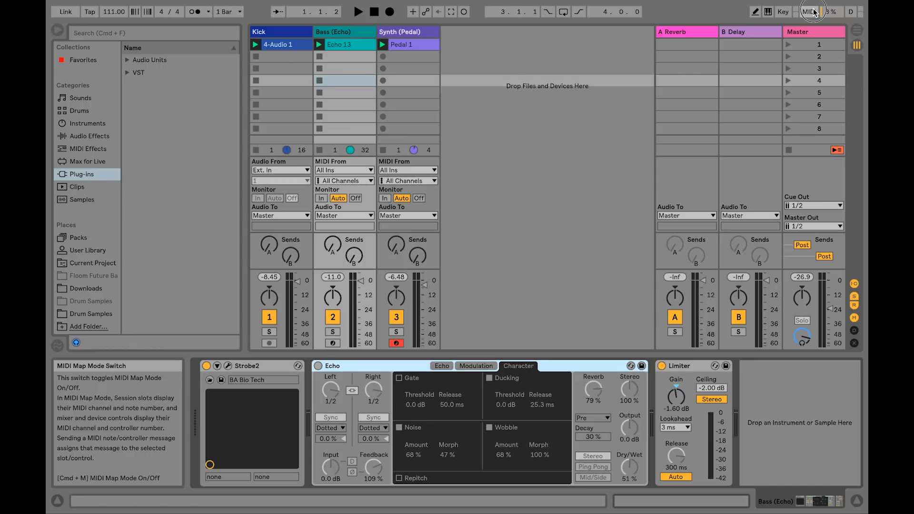
Step: Enter MIDI Map Mode and clear the old mappings
{"action": "left_click", "coordinate": [808, 11]}
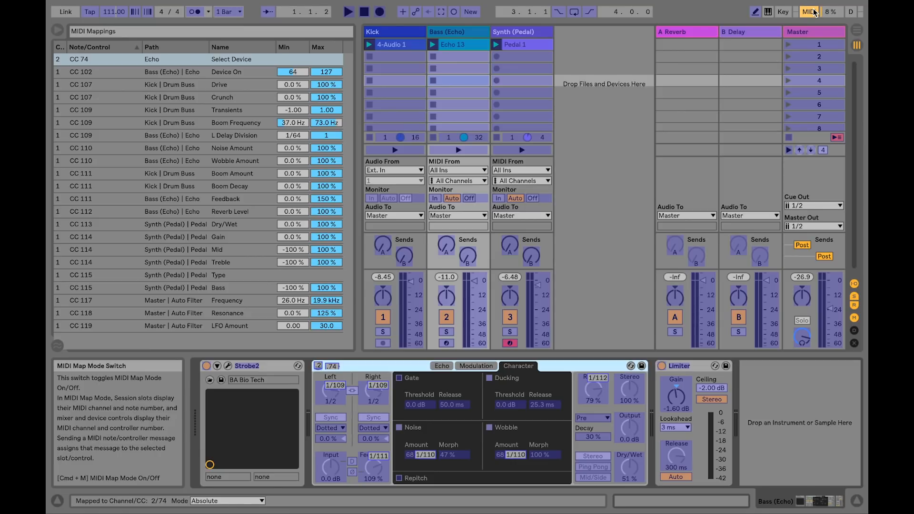
{"action": "left_click", "coordinate": [809, 11]}
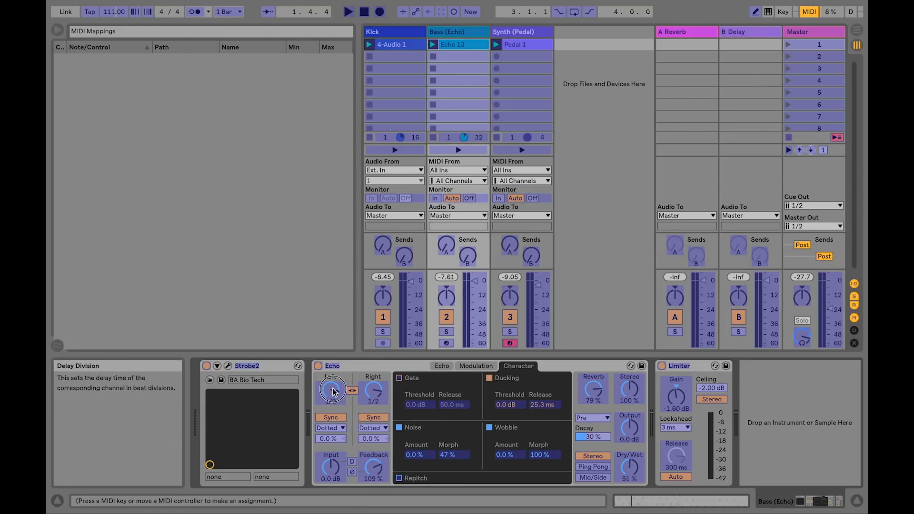
Step: Map Lightpad faders to Echo's left delay division, noise, wobble and reverb amounts
{"action": "left_click", "coordinate": [333, 389]}
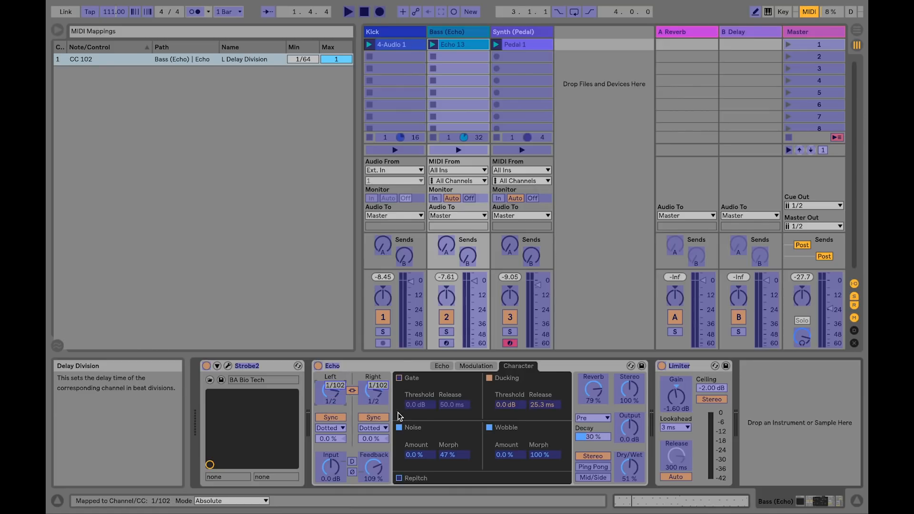
{"action": "left_click", "coordinate": [414, 455]}
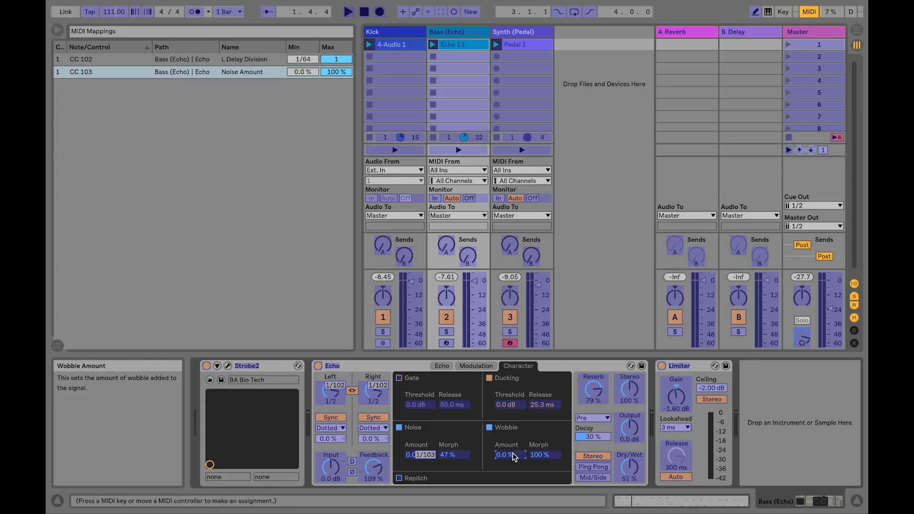
{"action": "left_click", "coordinate": [503, 454]}
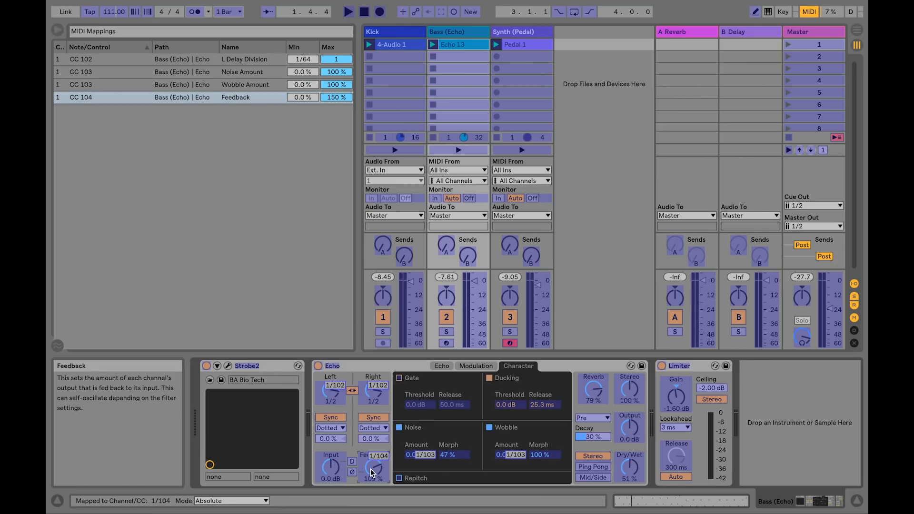
{"action": "mouse_move", "coordinate": [593, 389]}
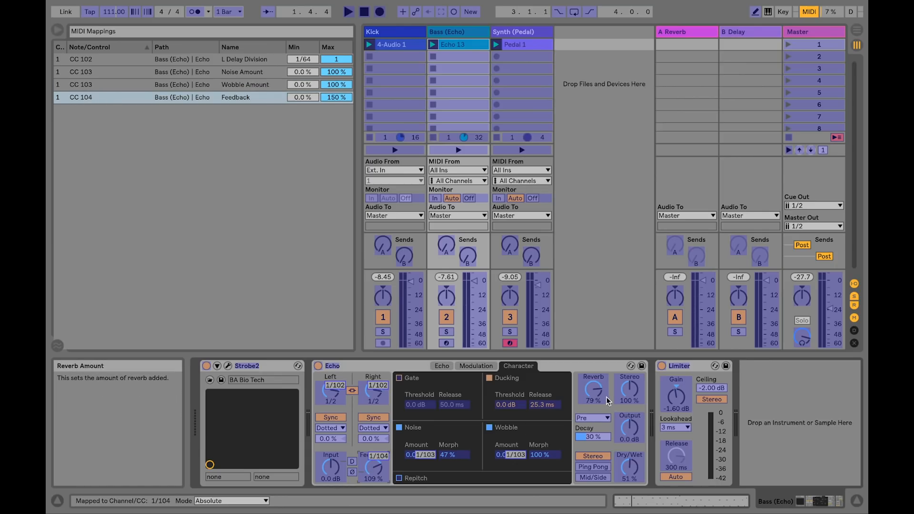
{"action": "left_click", "coordinate": [808, 11]}
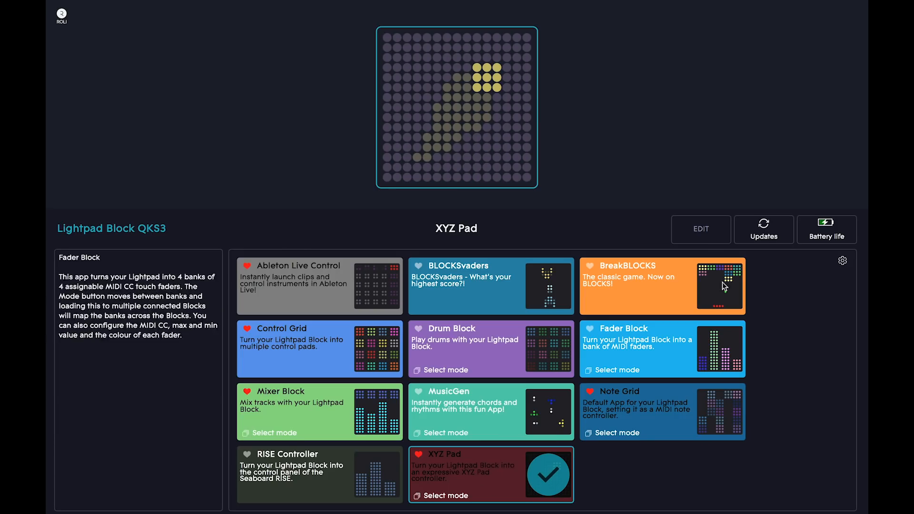
Step: Set the XYZ Pad's Send option to X only (CC 113)
{"action": "left_click", "coordinate": [701, 228]}
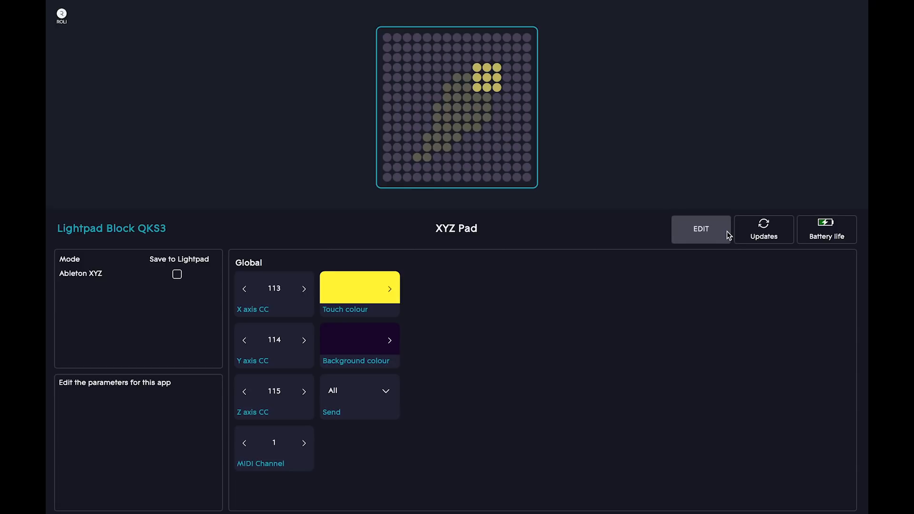
{"action": "mouse_move", "coordinate": [682, 236]}
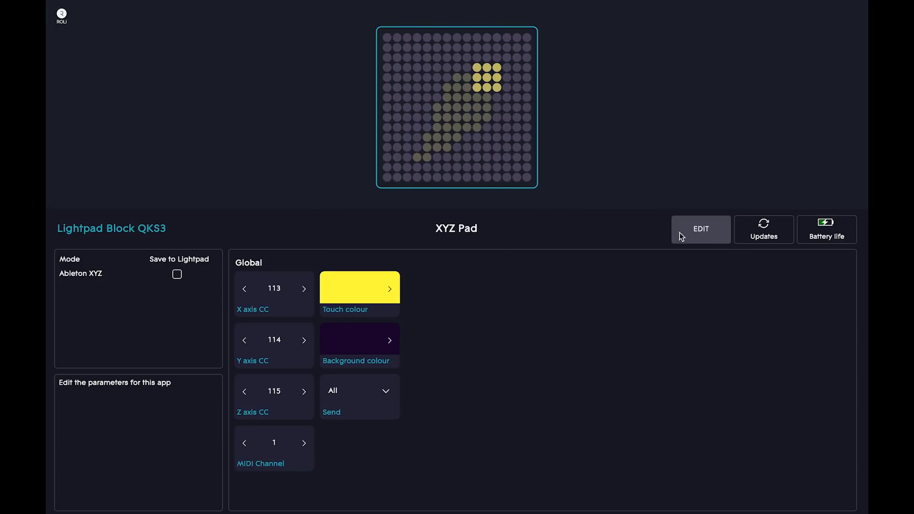
{"action": "mouse_move", "coordinate": [244, 387]}
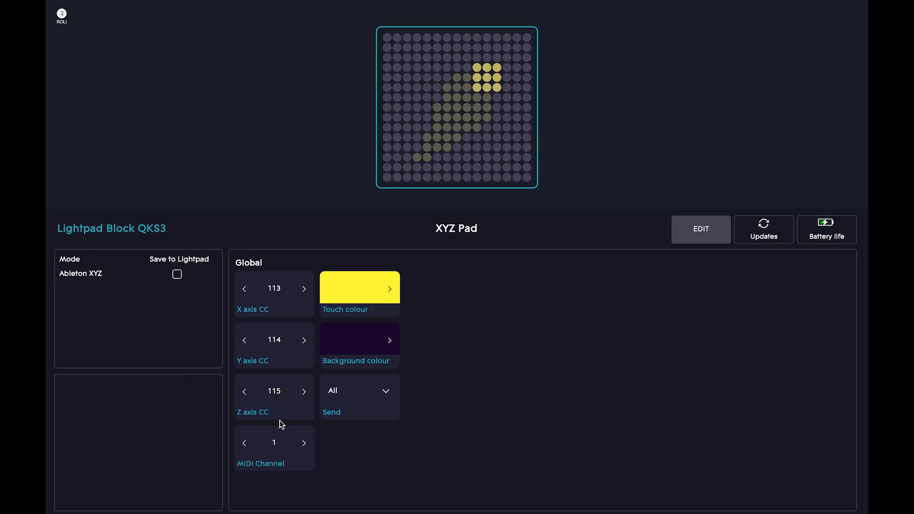
{"action": "mouse_move", "coordinate": [286, 300]}
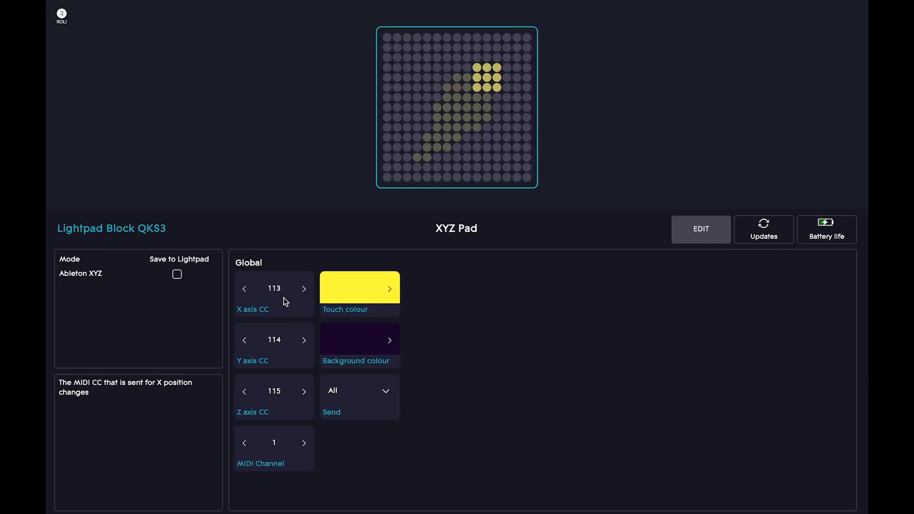
{"action": "mouse_move", "coordinate": [299, 405]}
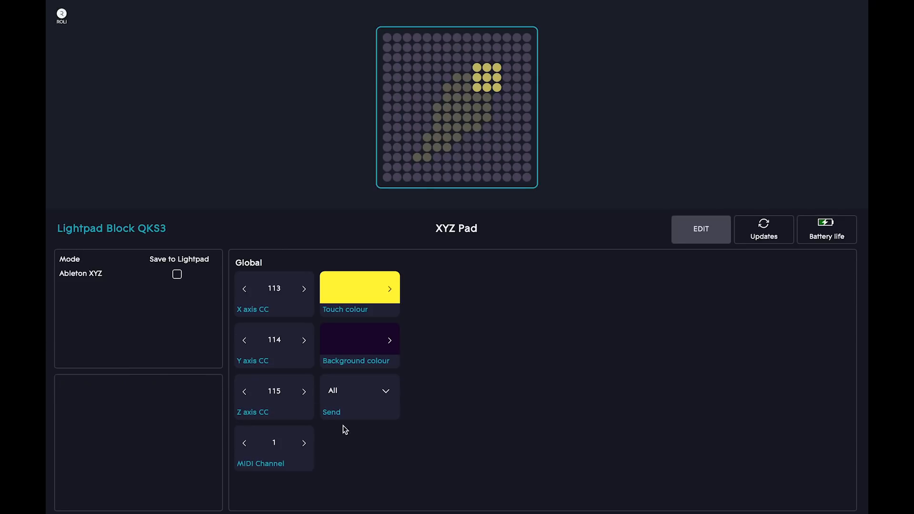
{"action": "left_click", "coordinate": [359, 391]}
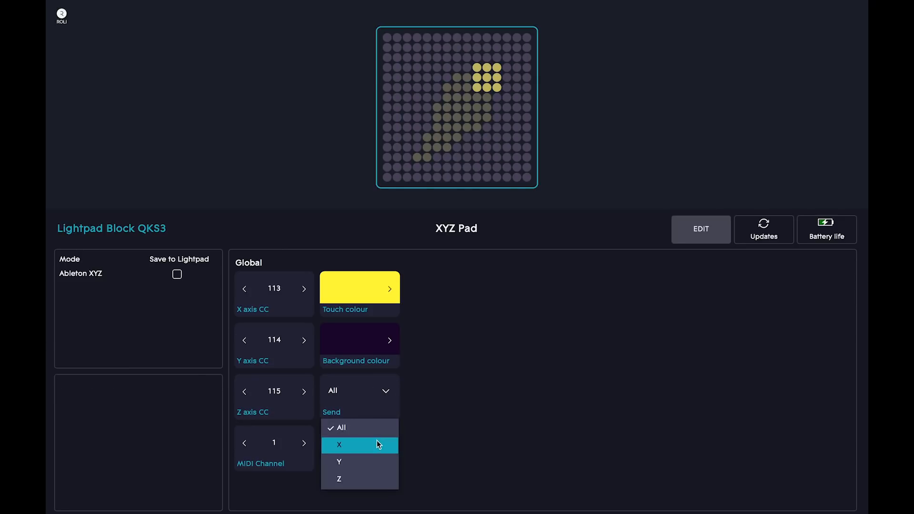
{"action": "left_click", "coordinate": [338, 444]}
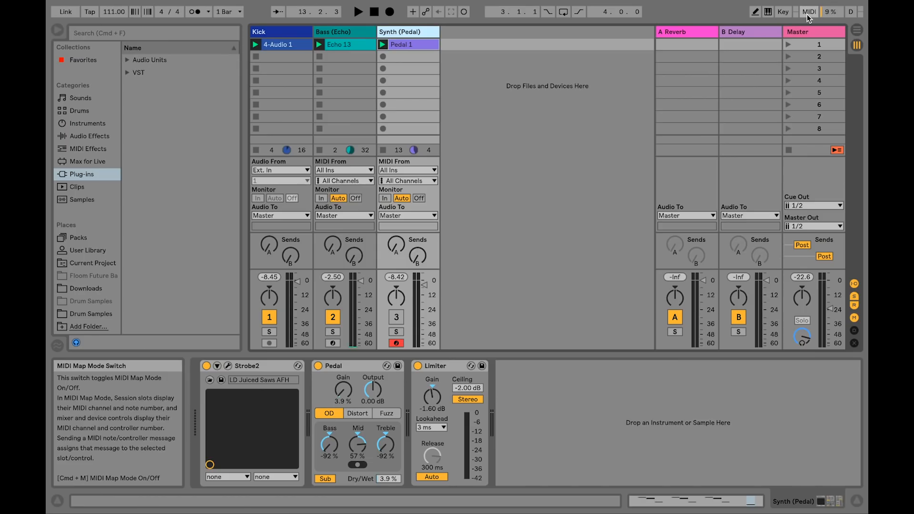
Step: In MIDI Map Mode, assign CC 113 to the Pedal's Dry/Wet amount
{"action": "left_click", "coordinate": [808, 11]}
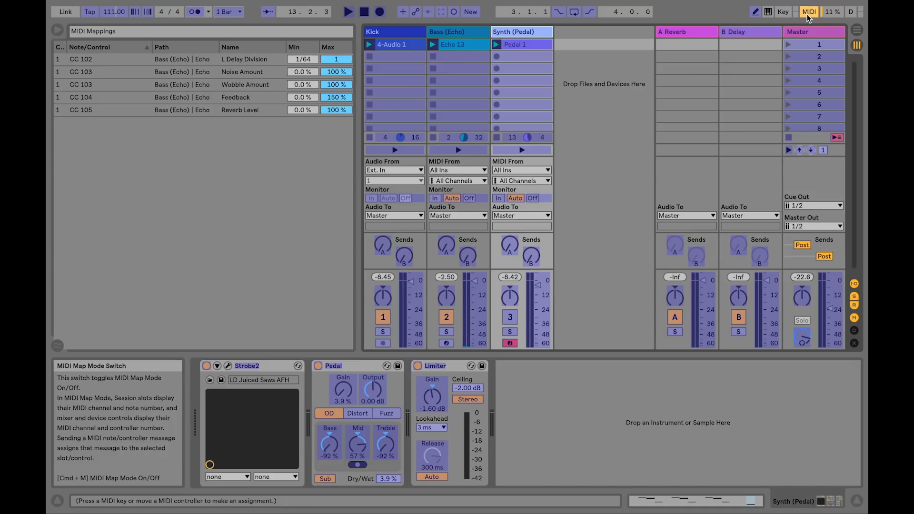
{"action": "mouse_move", "coordinate": [387, 478]}
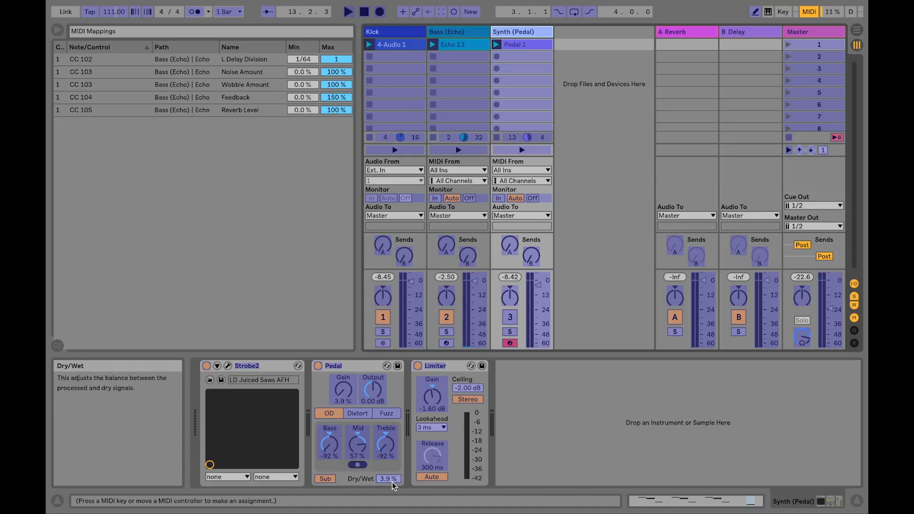
{"action": "left_click", "coordinate": [387, 479]}
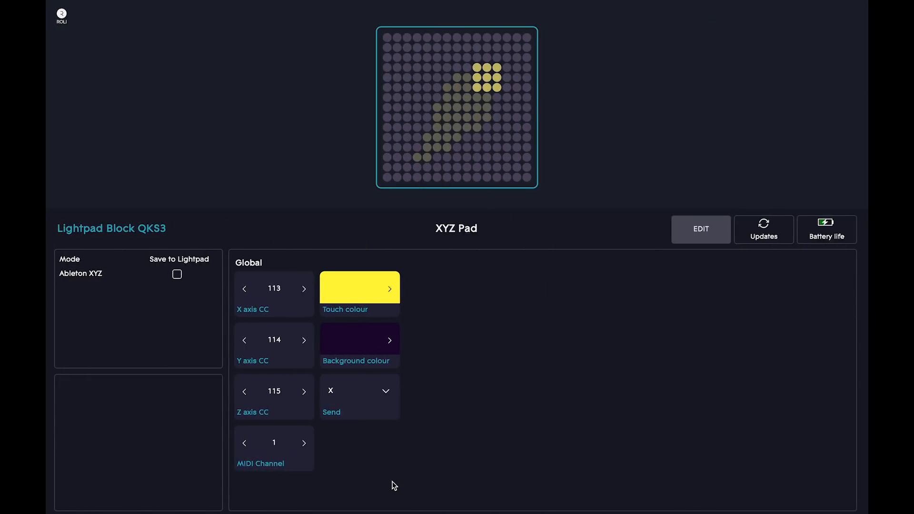
Step: Set the XYZ Pad's Send option to Y only (CC 114)
{"action": "left_click", "coordinate": [359, 390]}
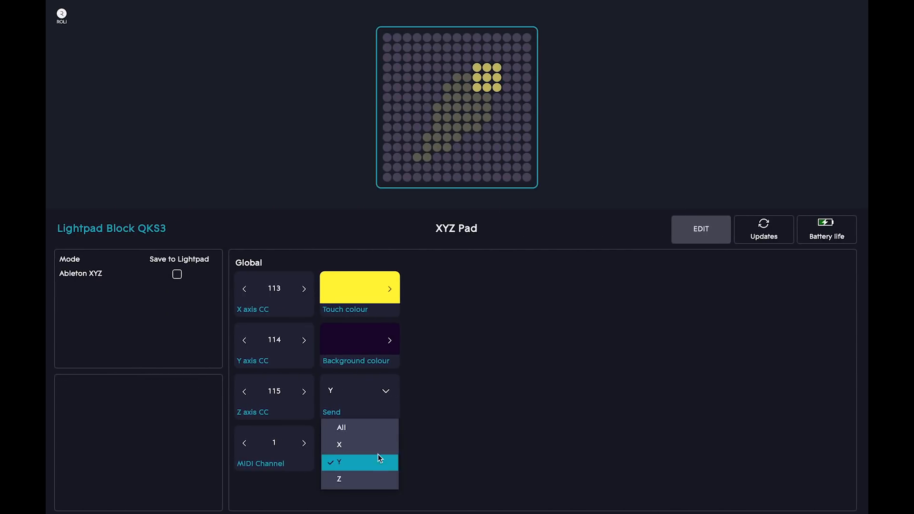
{"action": "left_click", "coordinate": [339, 479]}
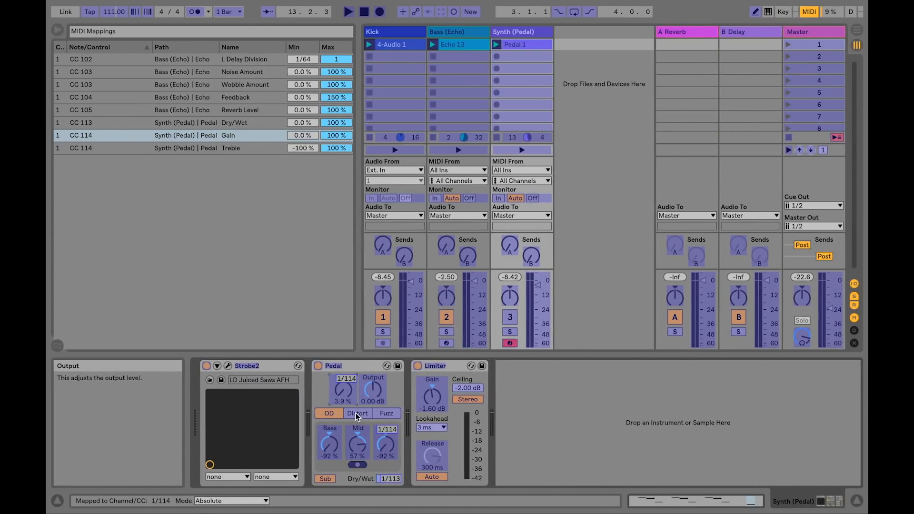
Step: Map the pad axis to the Pedal's distortion Type, then leave MIDI Map Mode
{"action": "left_click", "coordinate": [356, 412]}
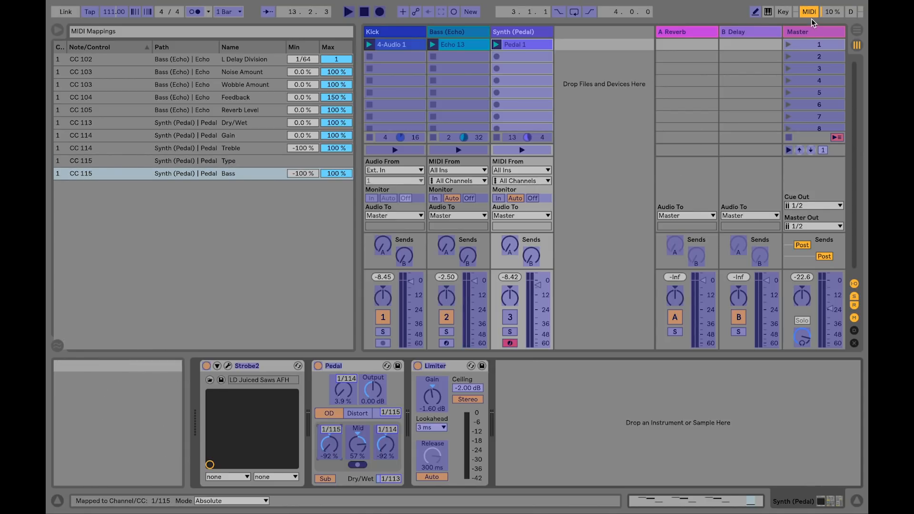
{"action": "left_click", "coordinate": [809, 12]}
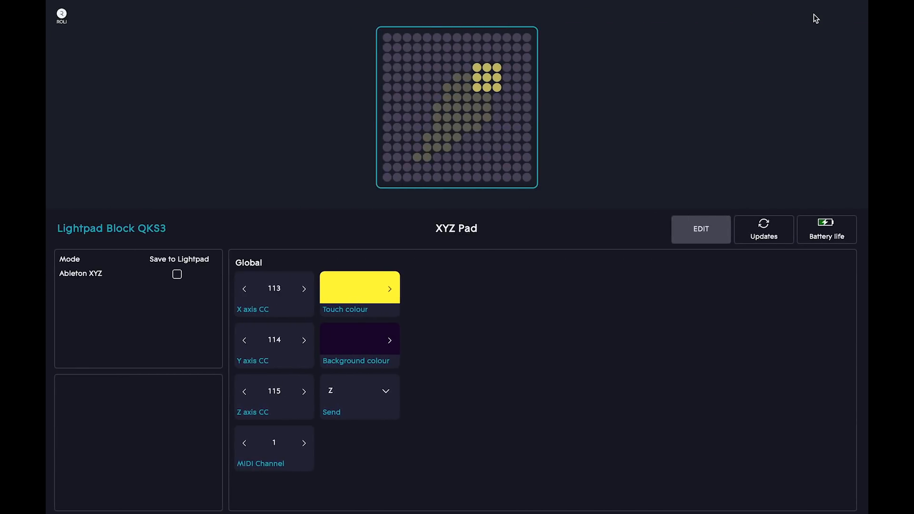
{"action": "mouse_move", "coordinate": [404, 377]}
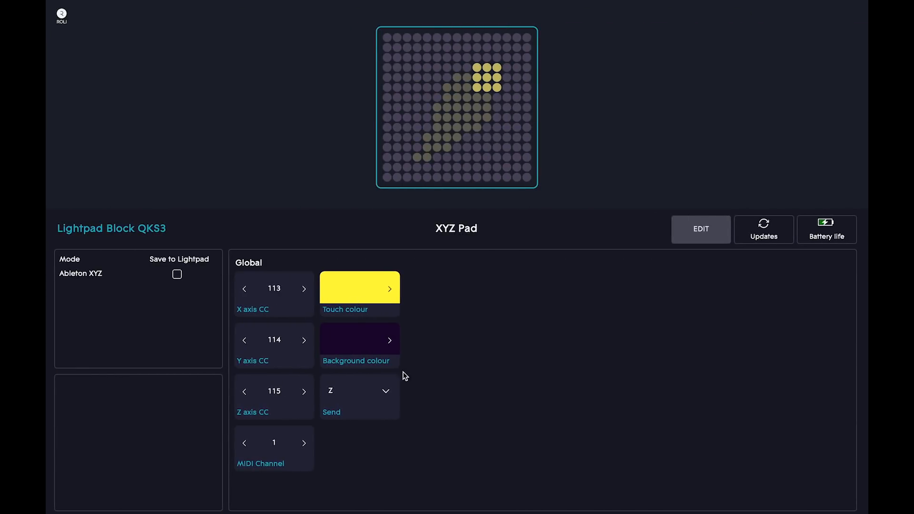
Step: Set the XYZ Pad's Send option back to All (CCs 113–115)
{"action": "left_click", "coordinate": [359, 390]}
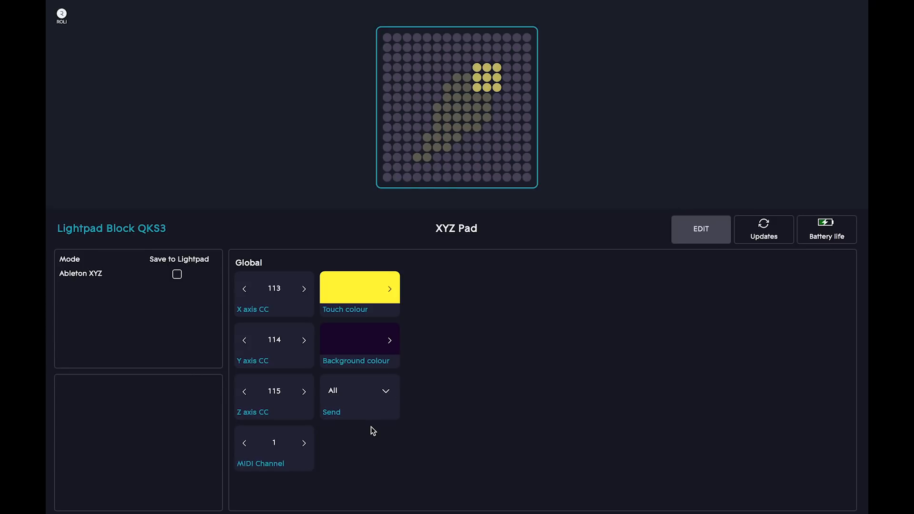